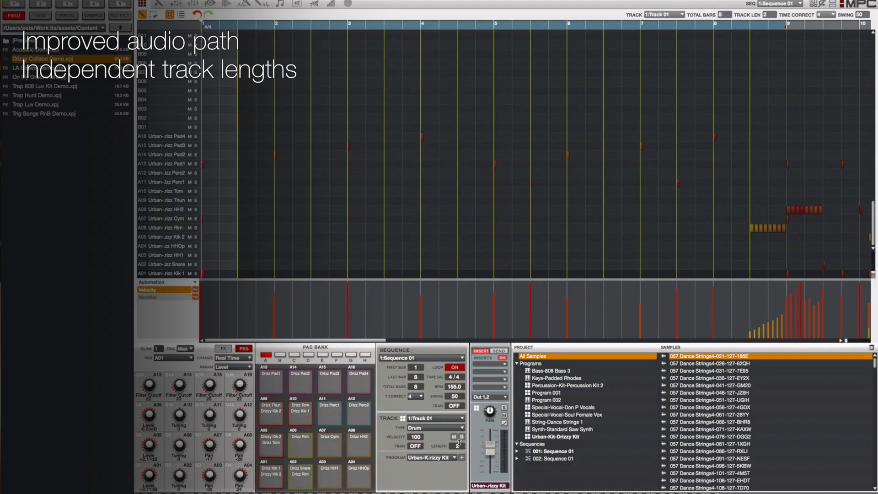
Show the Project preferences page with defaults: tempo 120.0, 2 sequence bars, 4/4 time.
left_click(461, 446)
type("These")
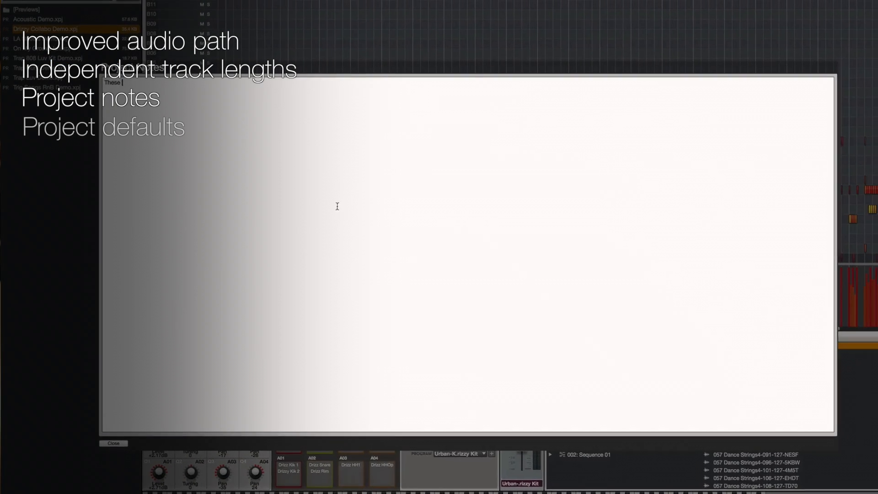
left_click(352, 204)
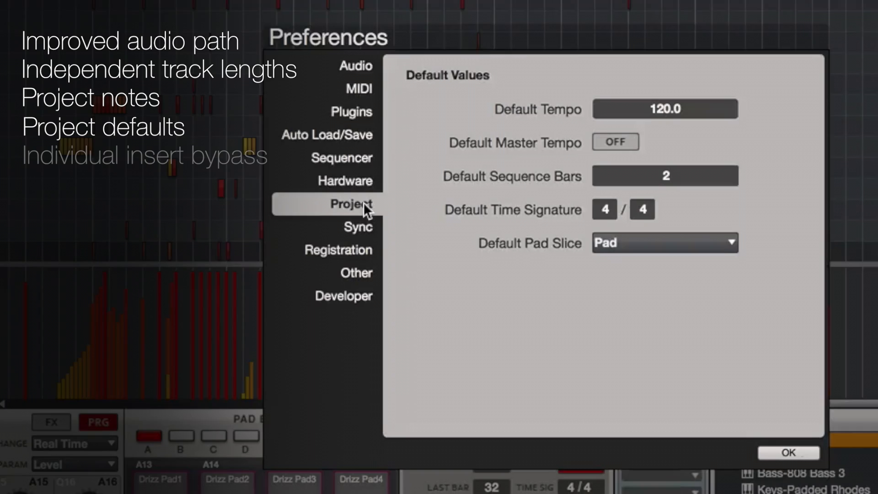
Bypass an insert effect on the bass channel and switch the MPC3000 vintage effect off in the master mixer.
left_click(788, 452)
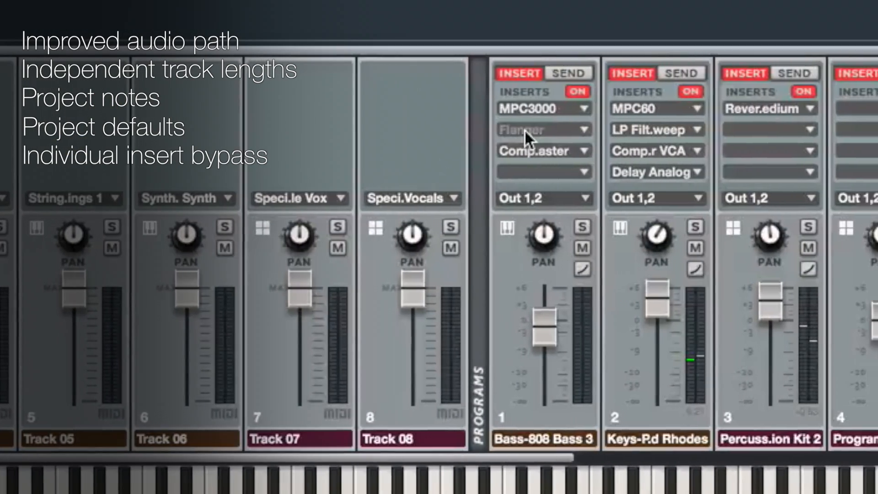
scroll("right", 3)
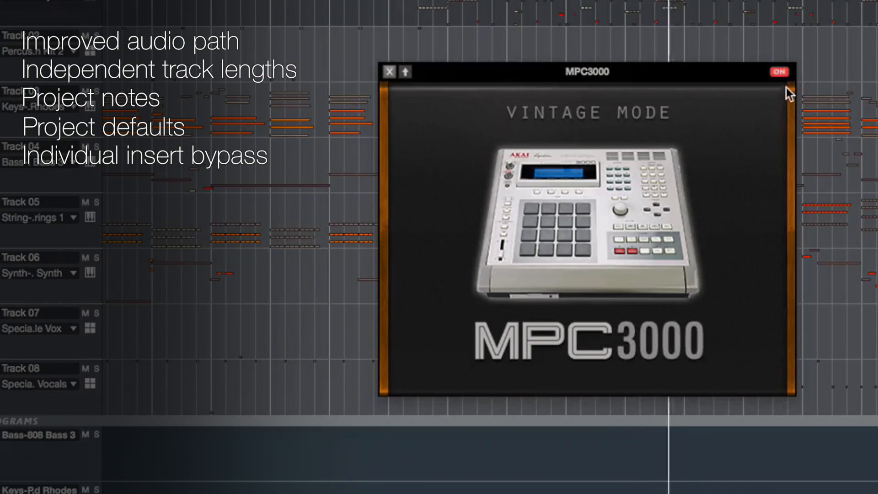
left_click(778, 72)
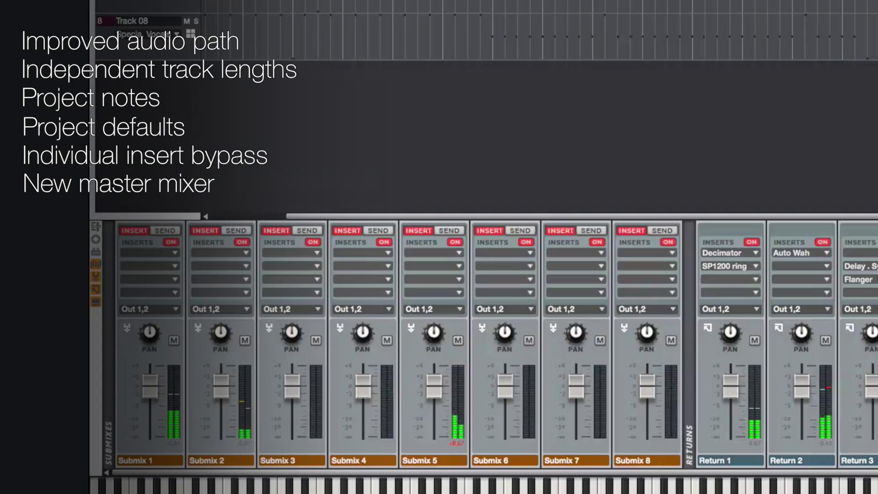
scroll("right", 3)
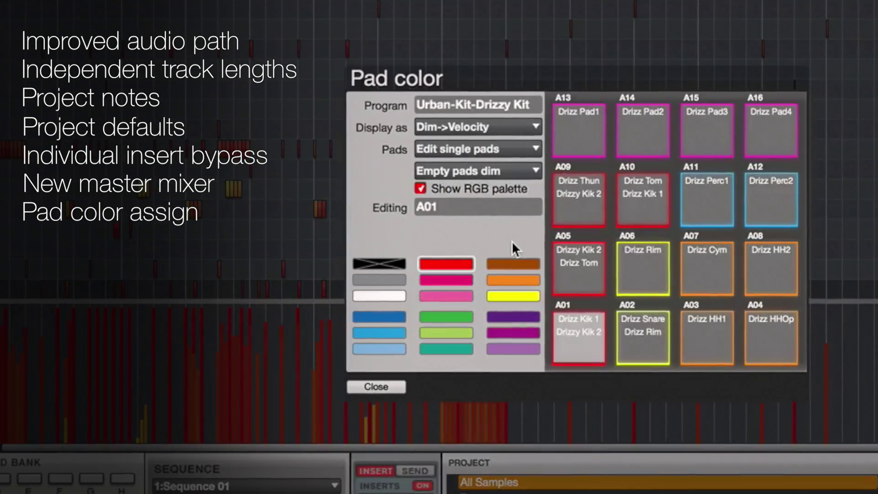
Recolour pad A01, move the sample's loop end while auditioning, and set pad polyphony to Mono.
left_click(376, 386)
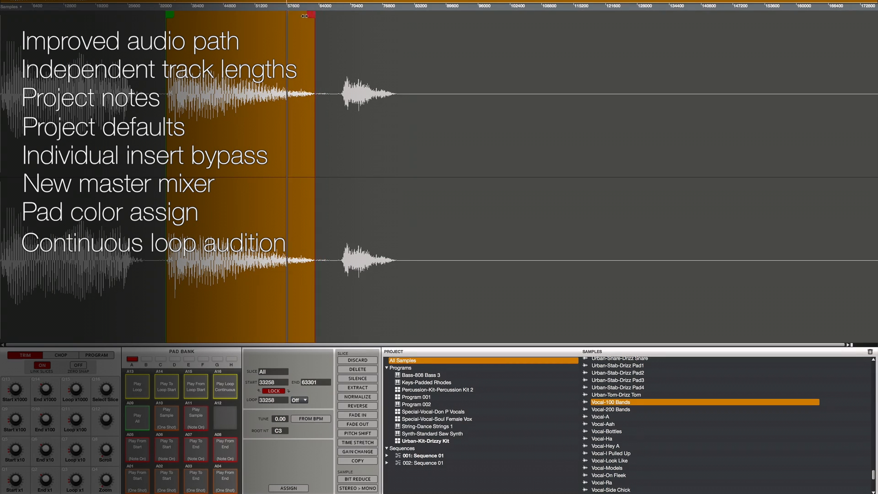
left_click_drag(304, 14, 207, 15)
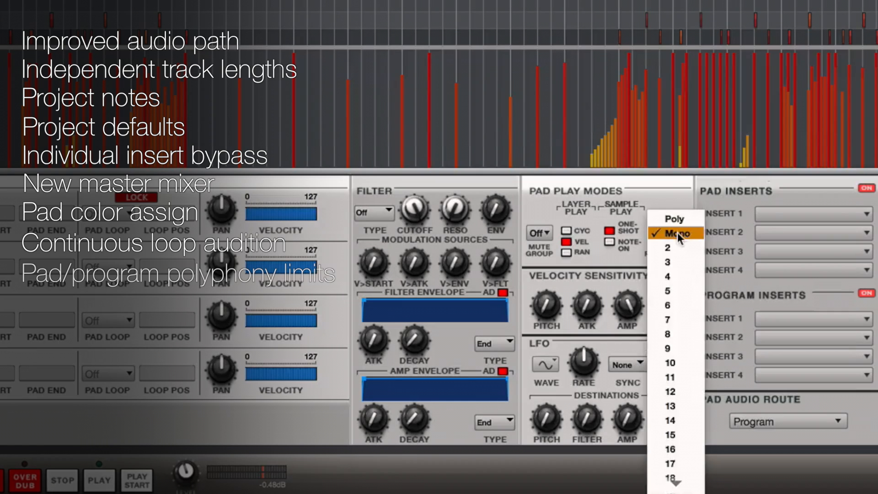
left_click(677, 233)
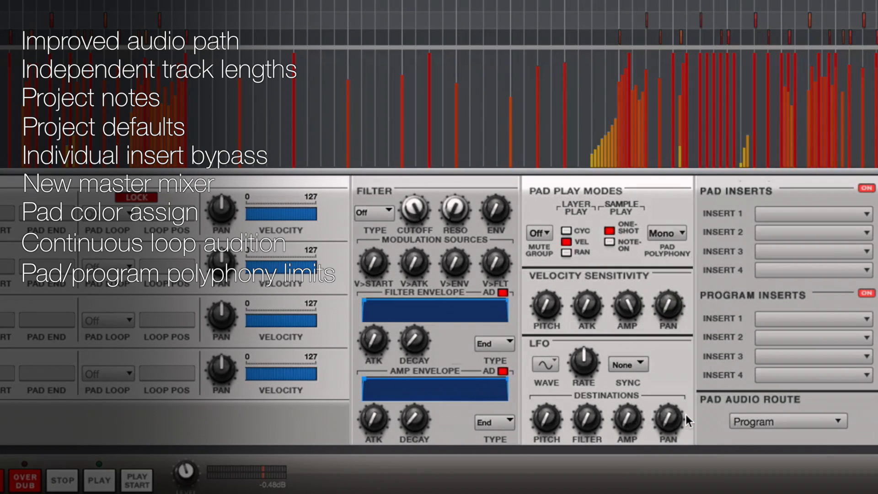